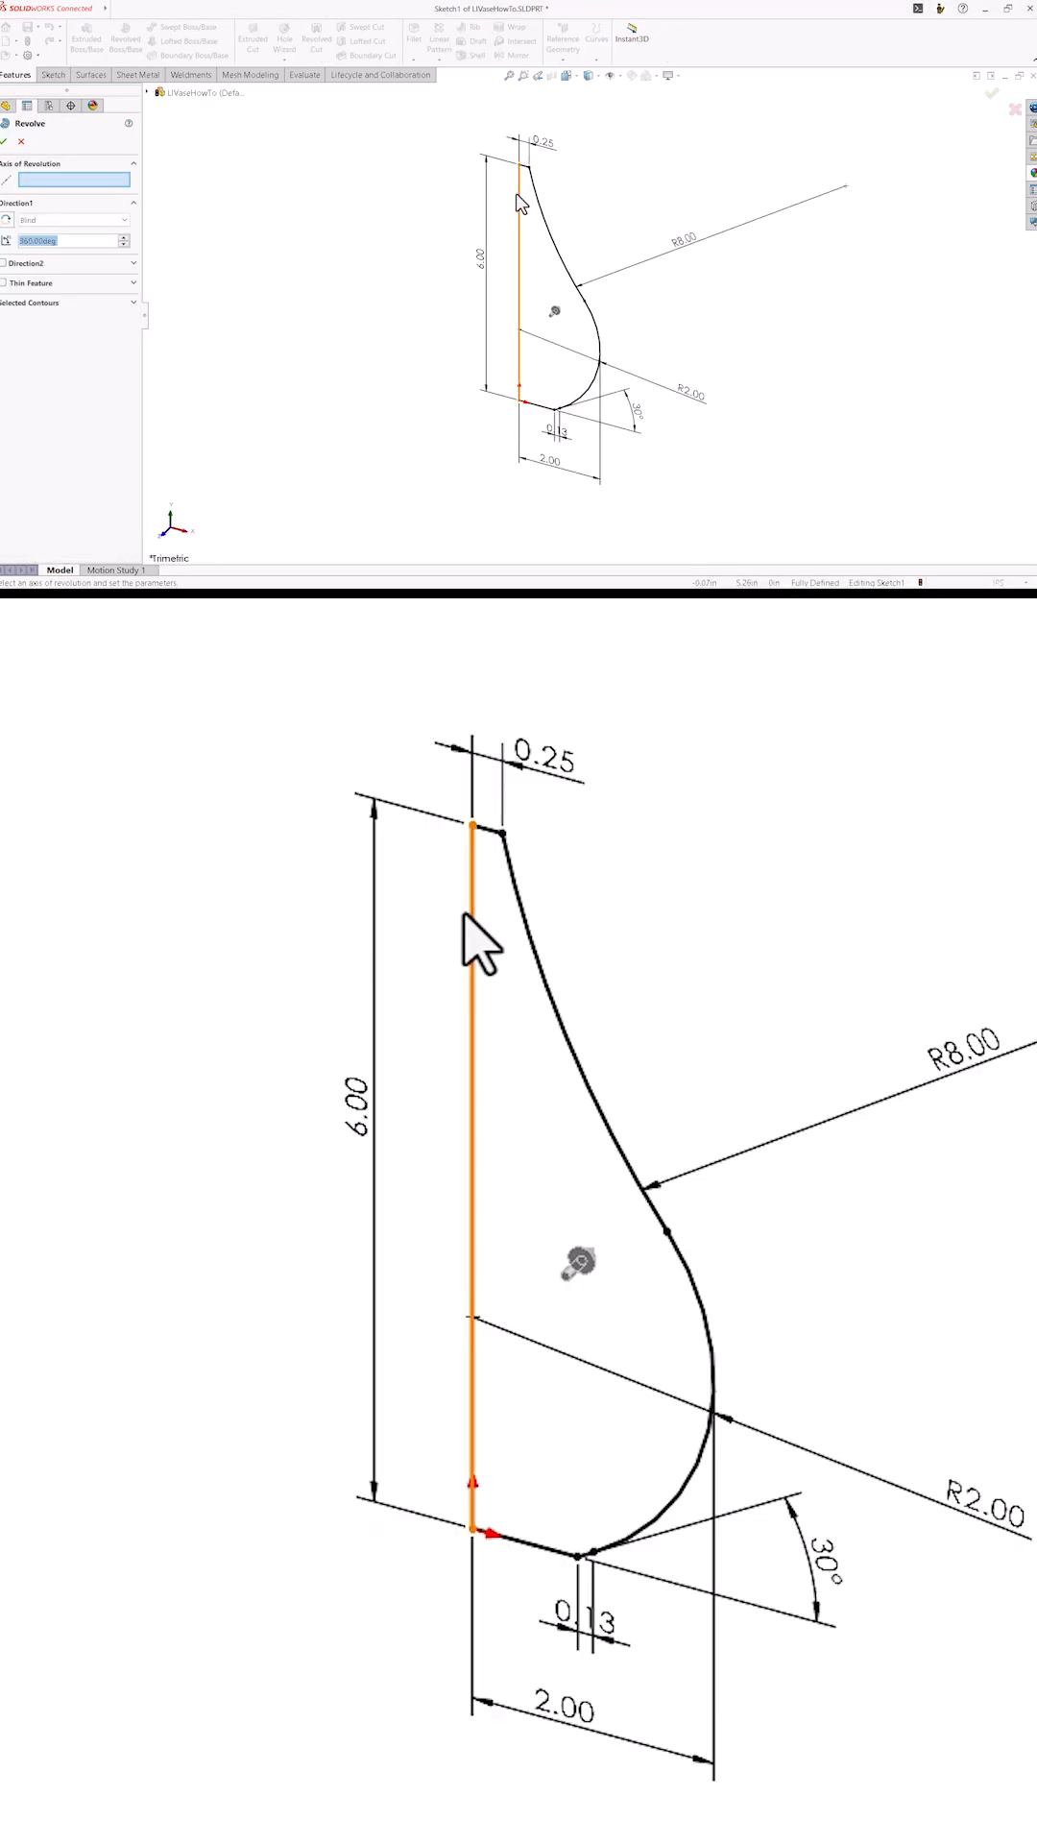
Revolve the teardrop profile 360° about its vertical line into a solid vase body
left_click(7, 140)
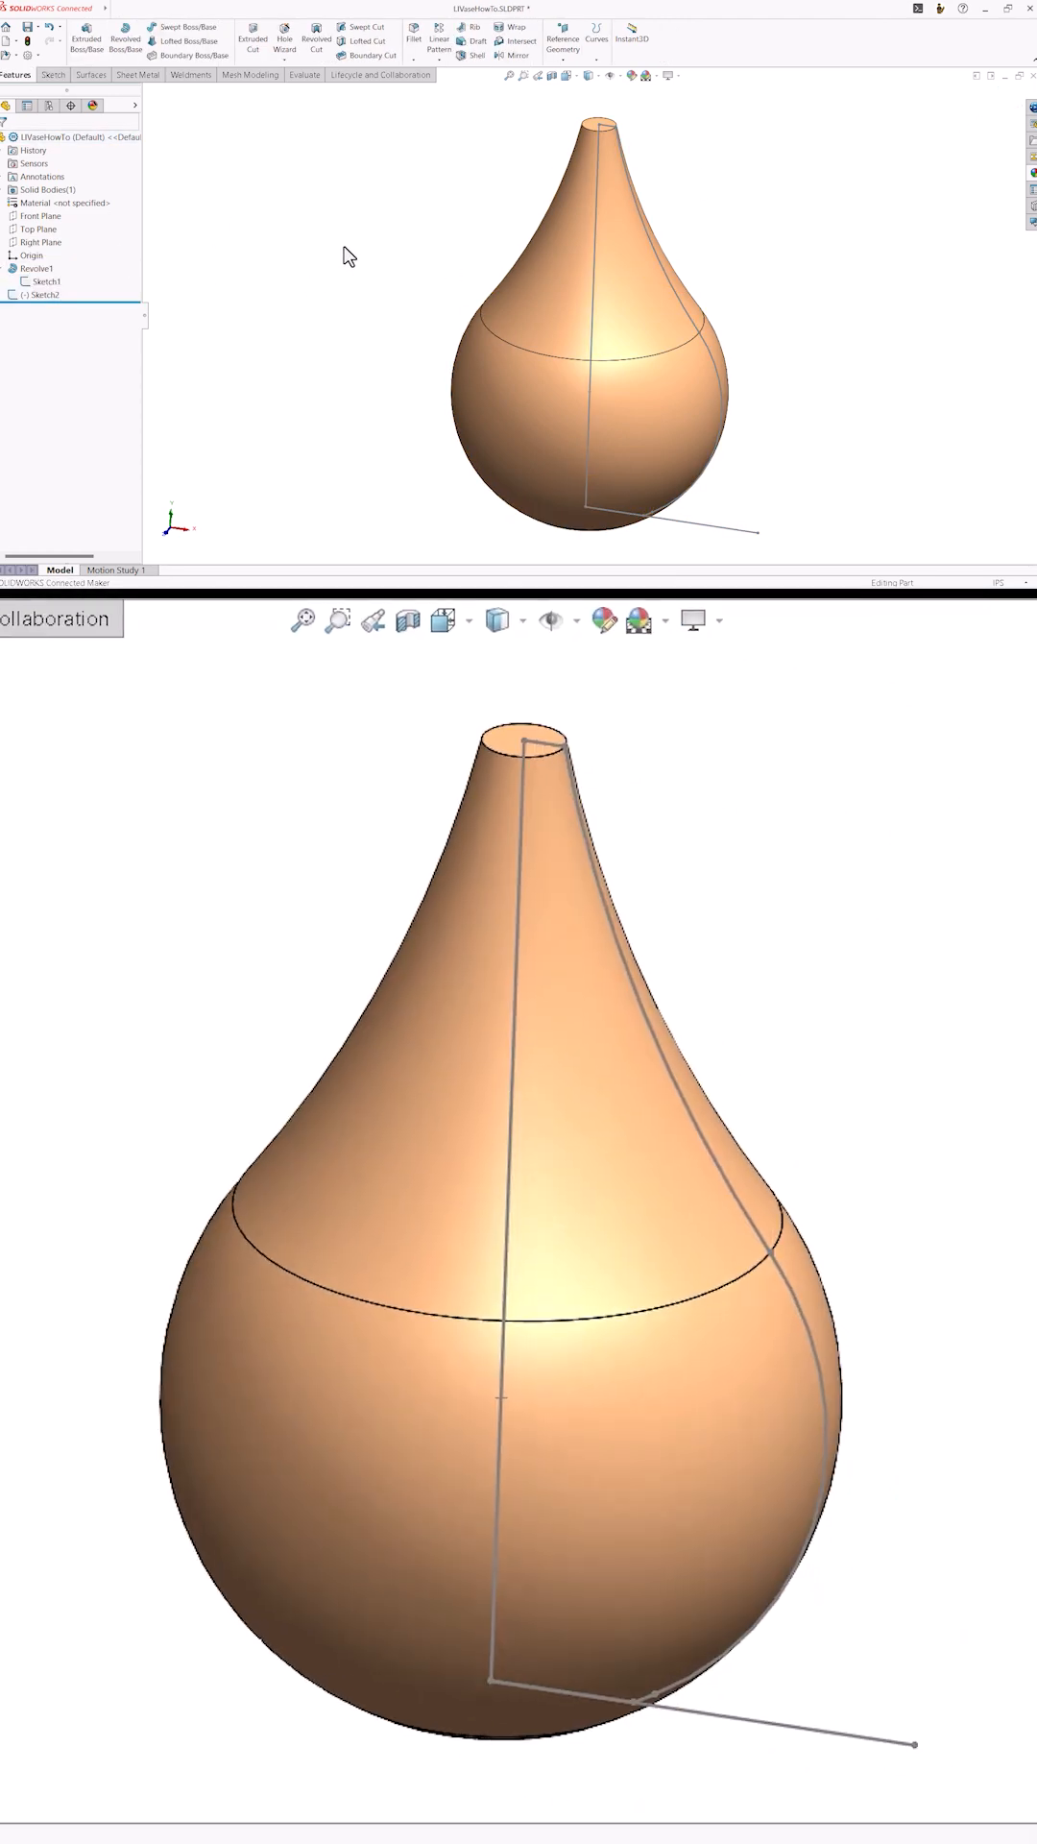
Sweep Sketch2's line along the grouped helical path into a spiral surface around the vase
left_click(89, 75)
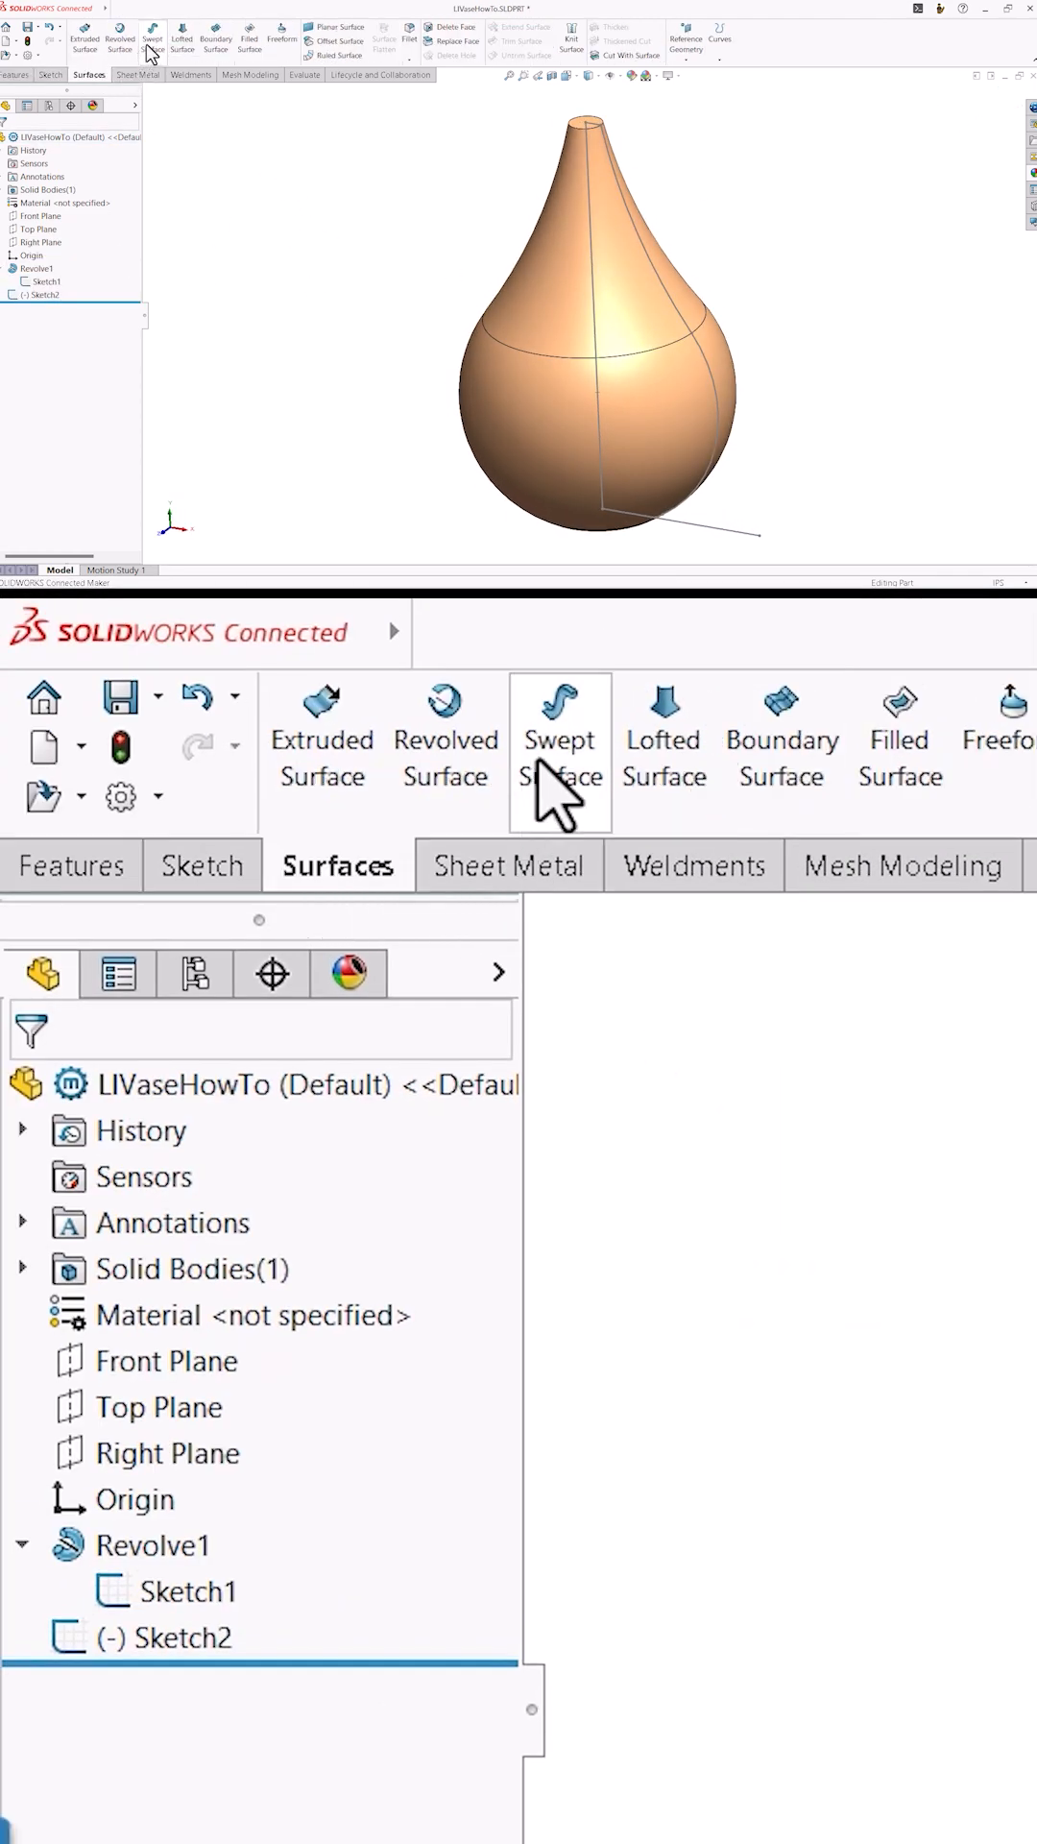
left_click(559, 738)
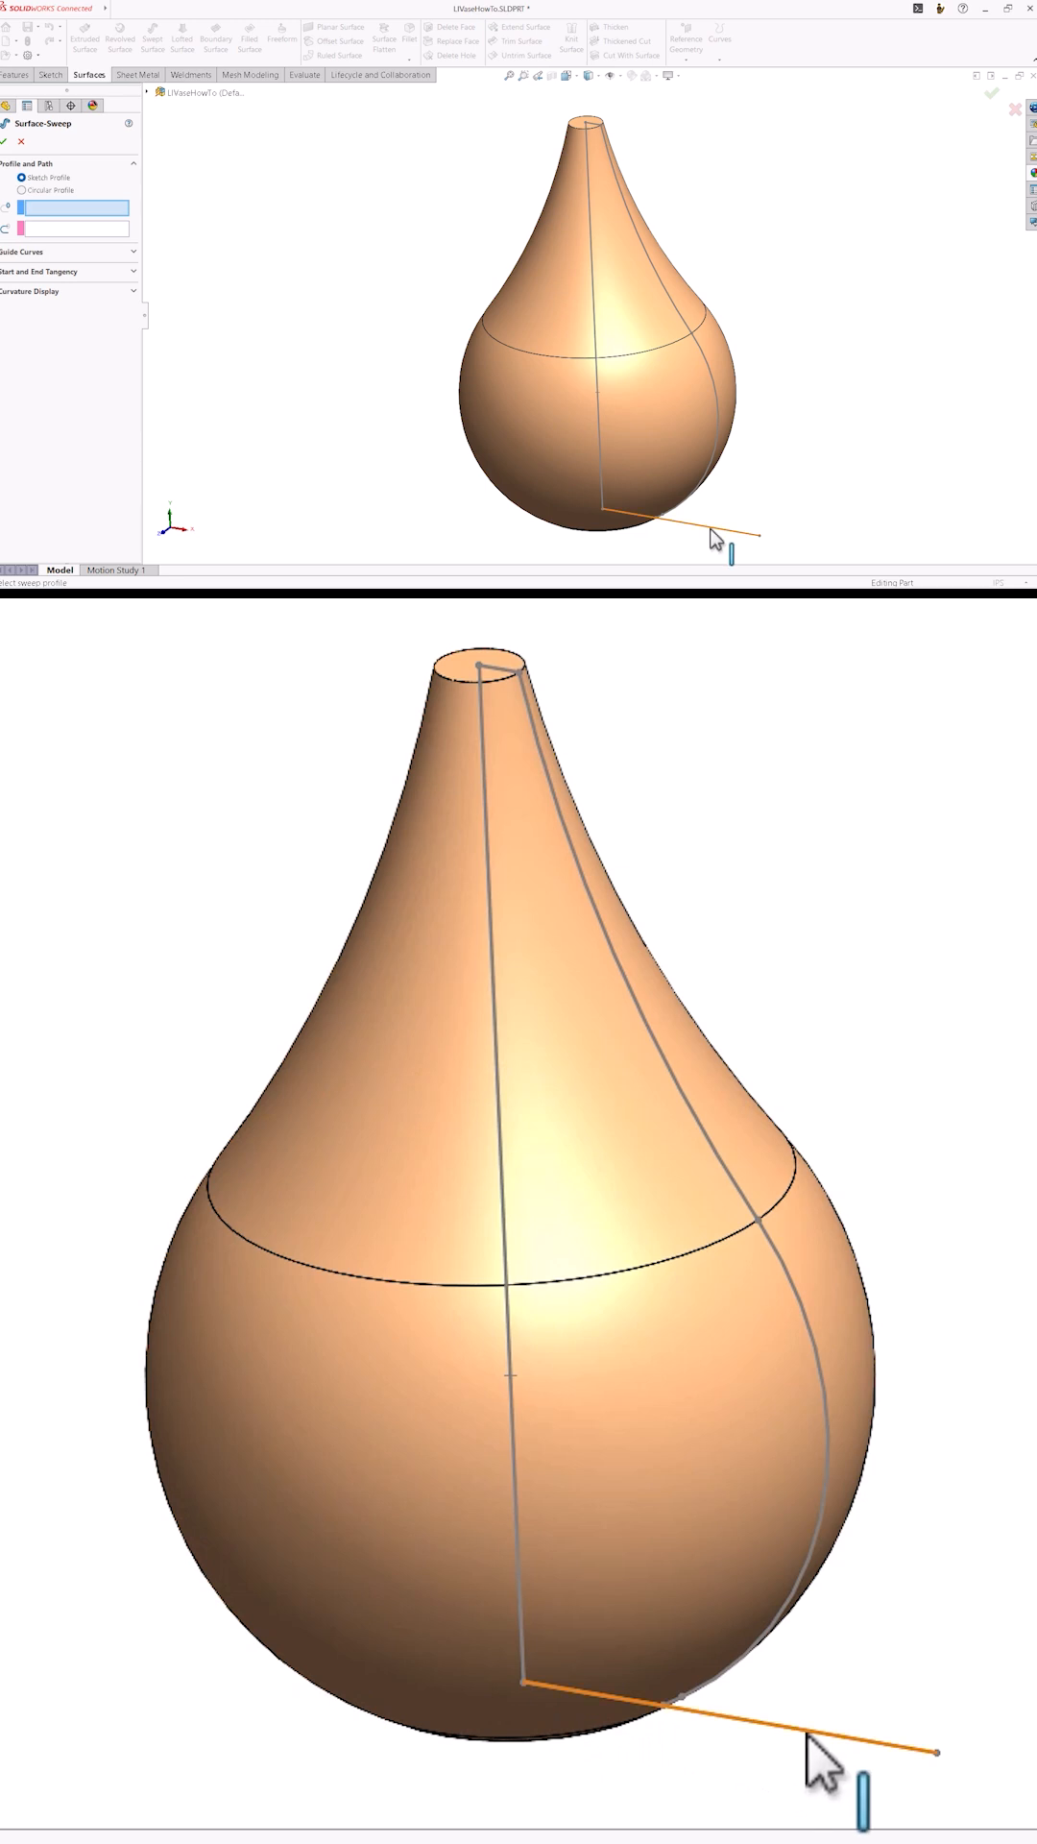
right_click(714, 538)
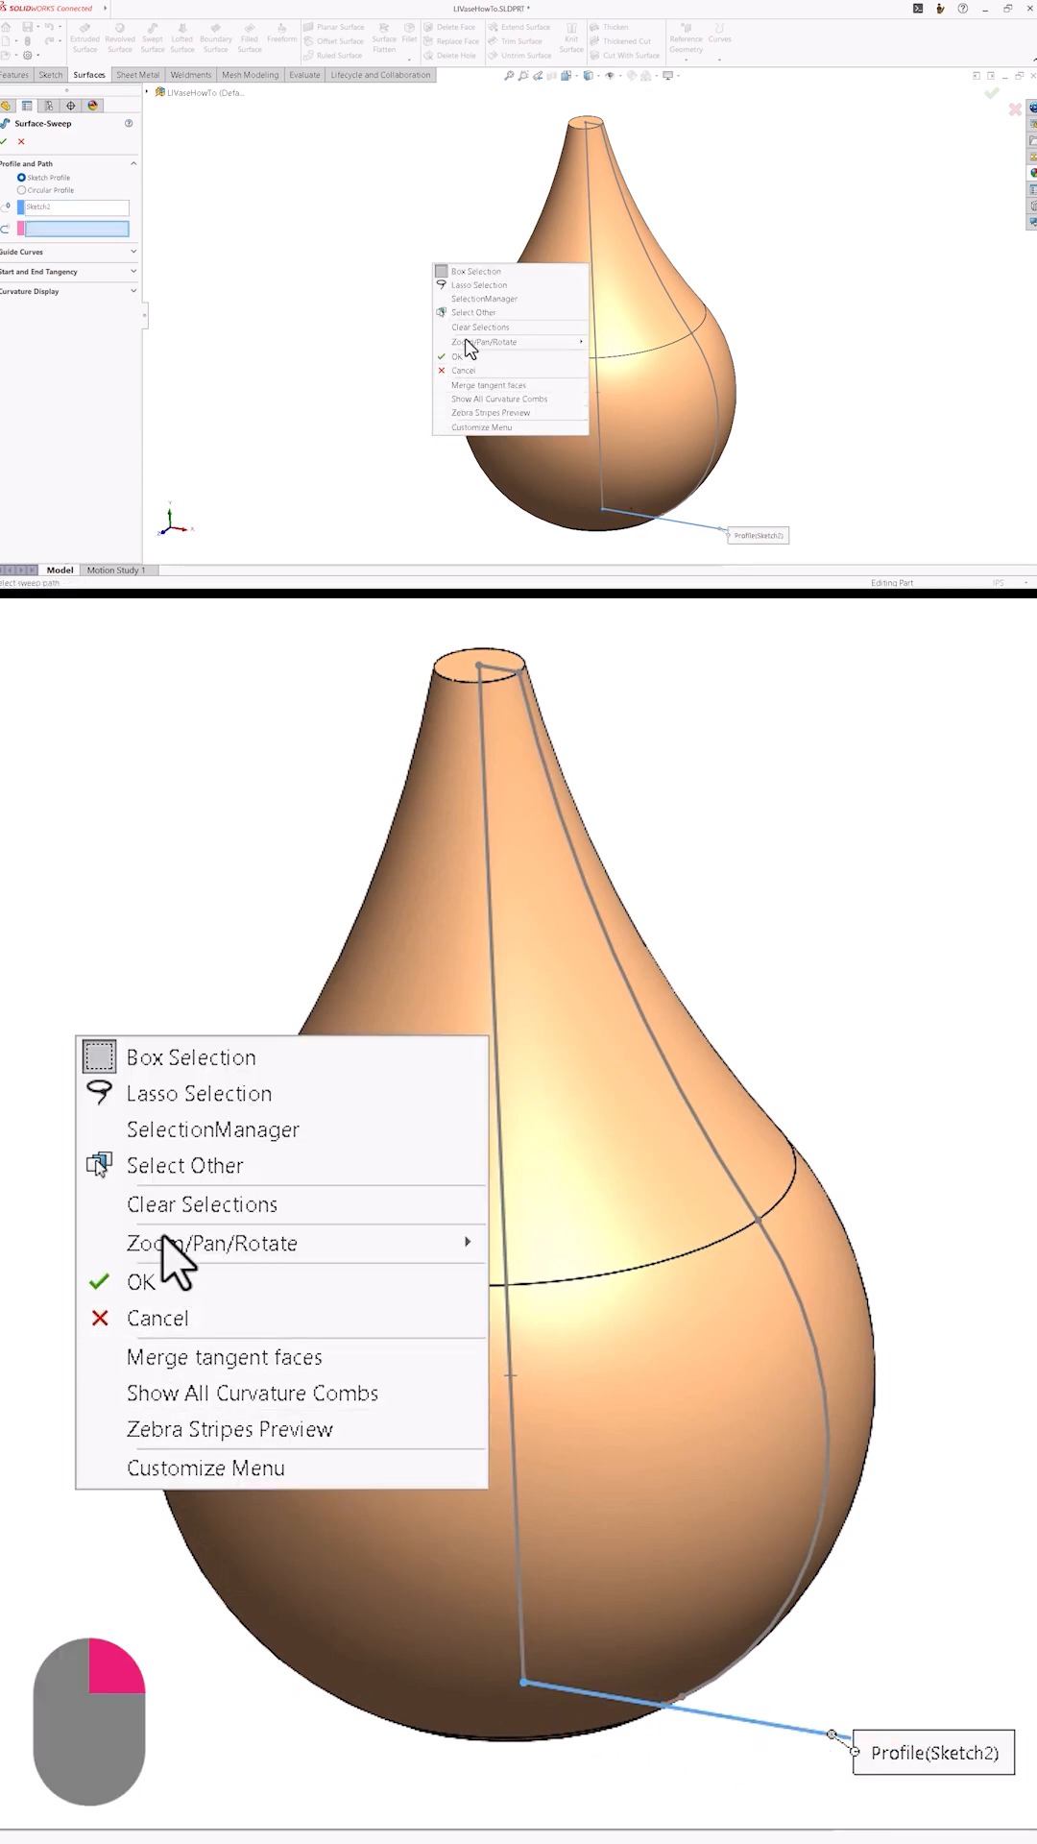
left_click(140, 1281)
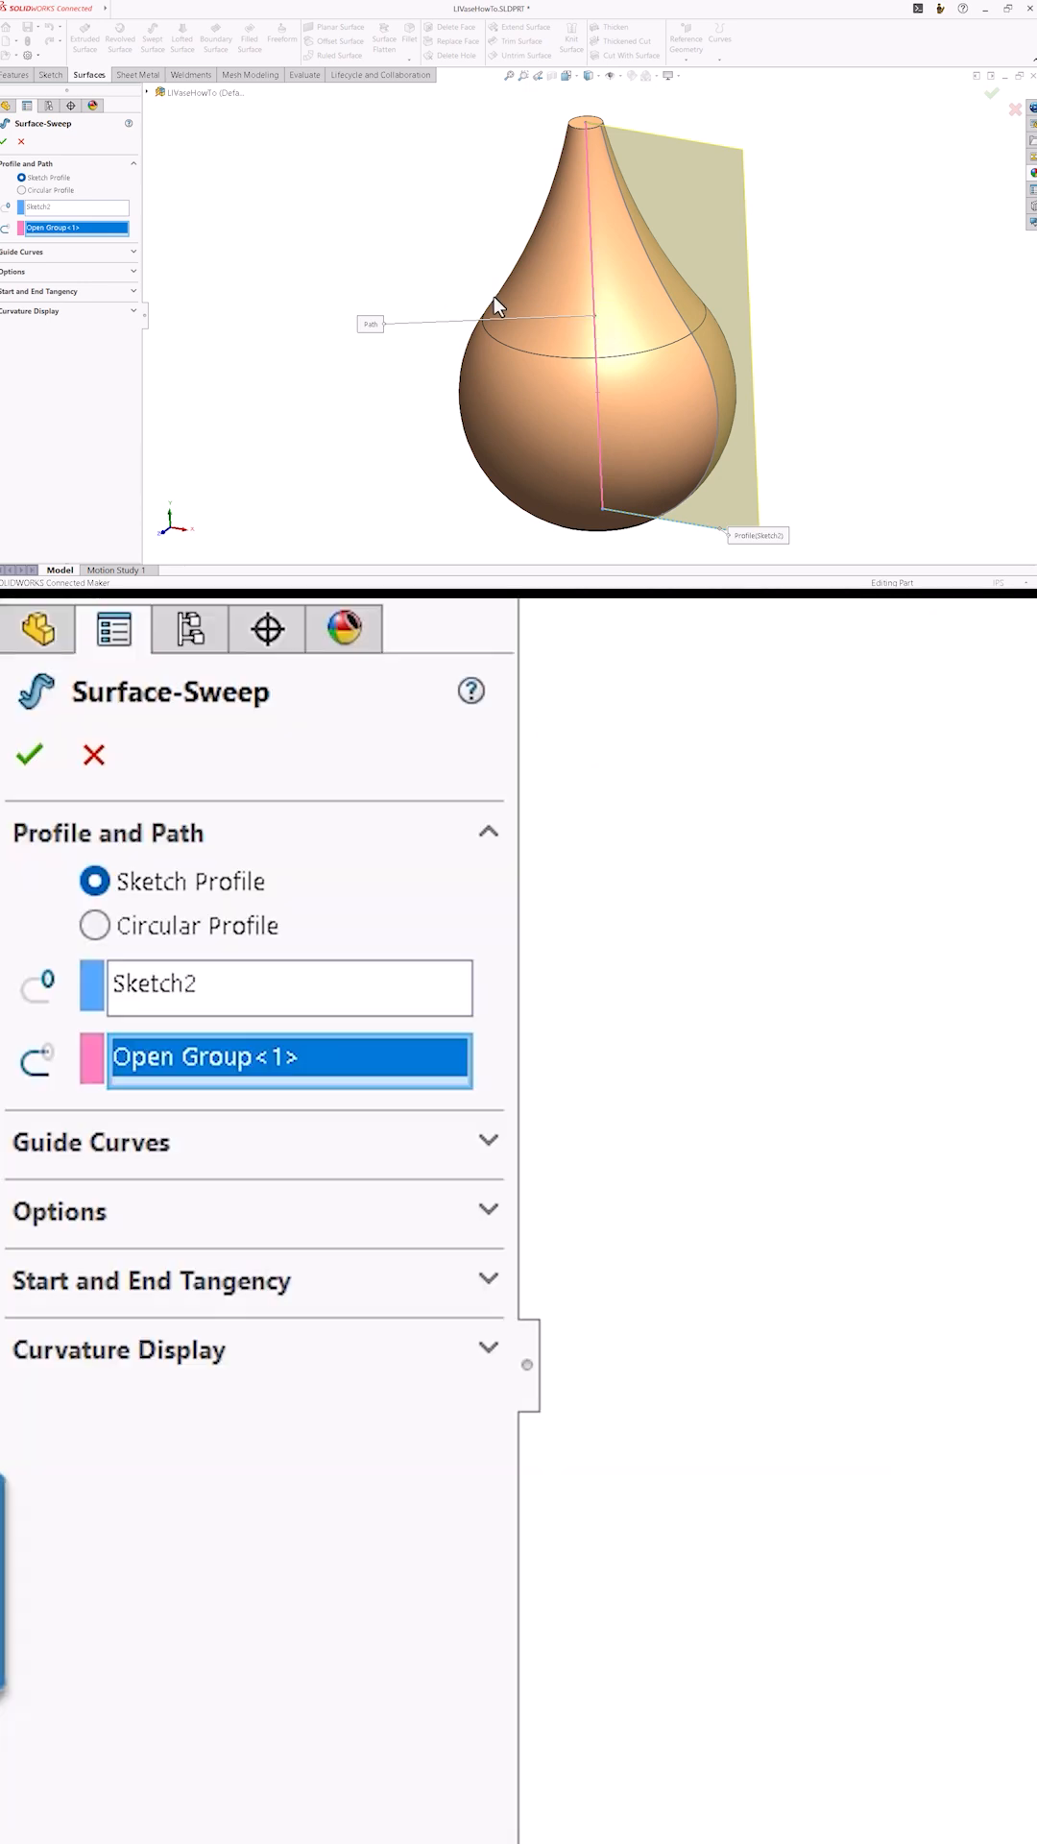
left_click(59, 1212)
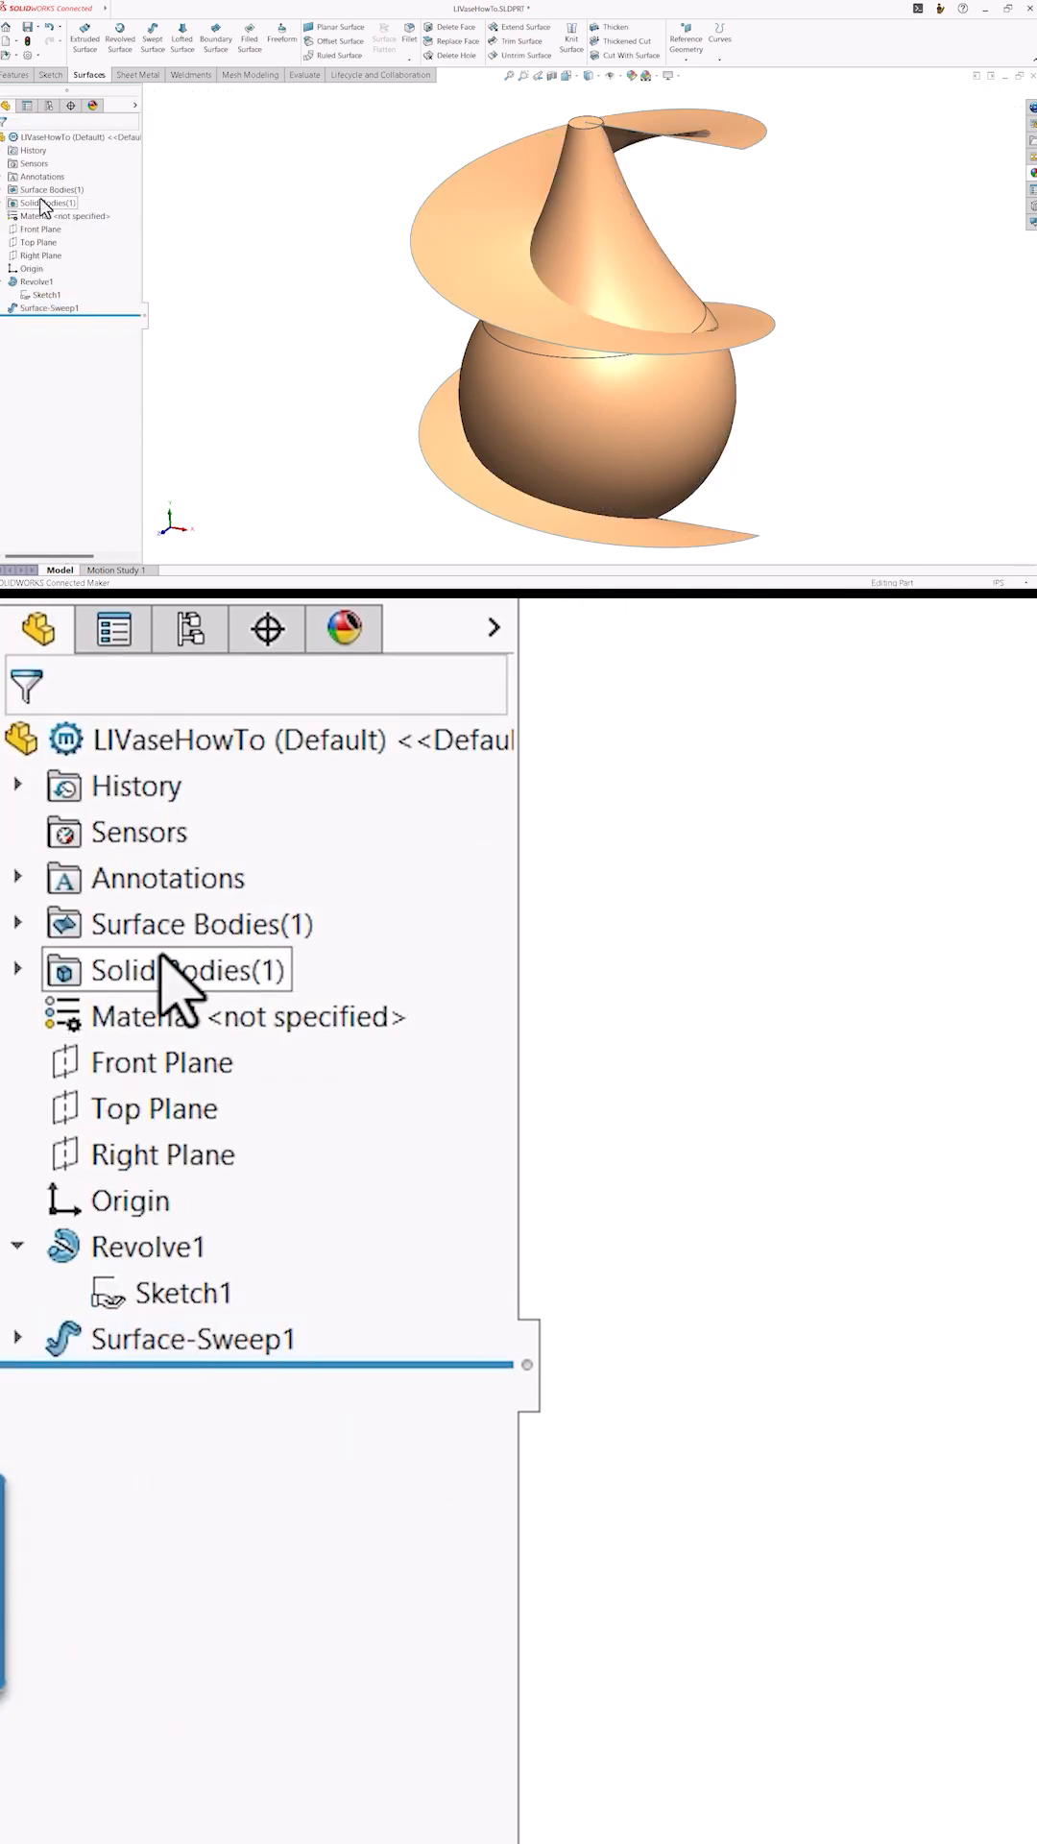
Create an Intersection Curve 3D sketch where the spiral surface meets the vase
left_click(217, 968)
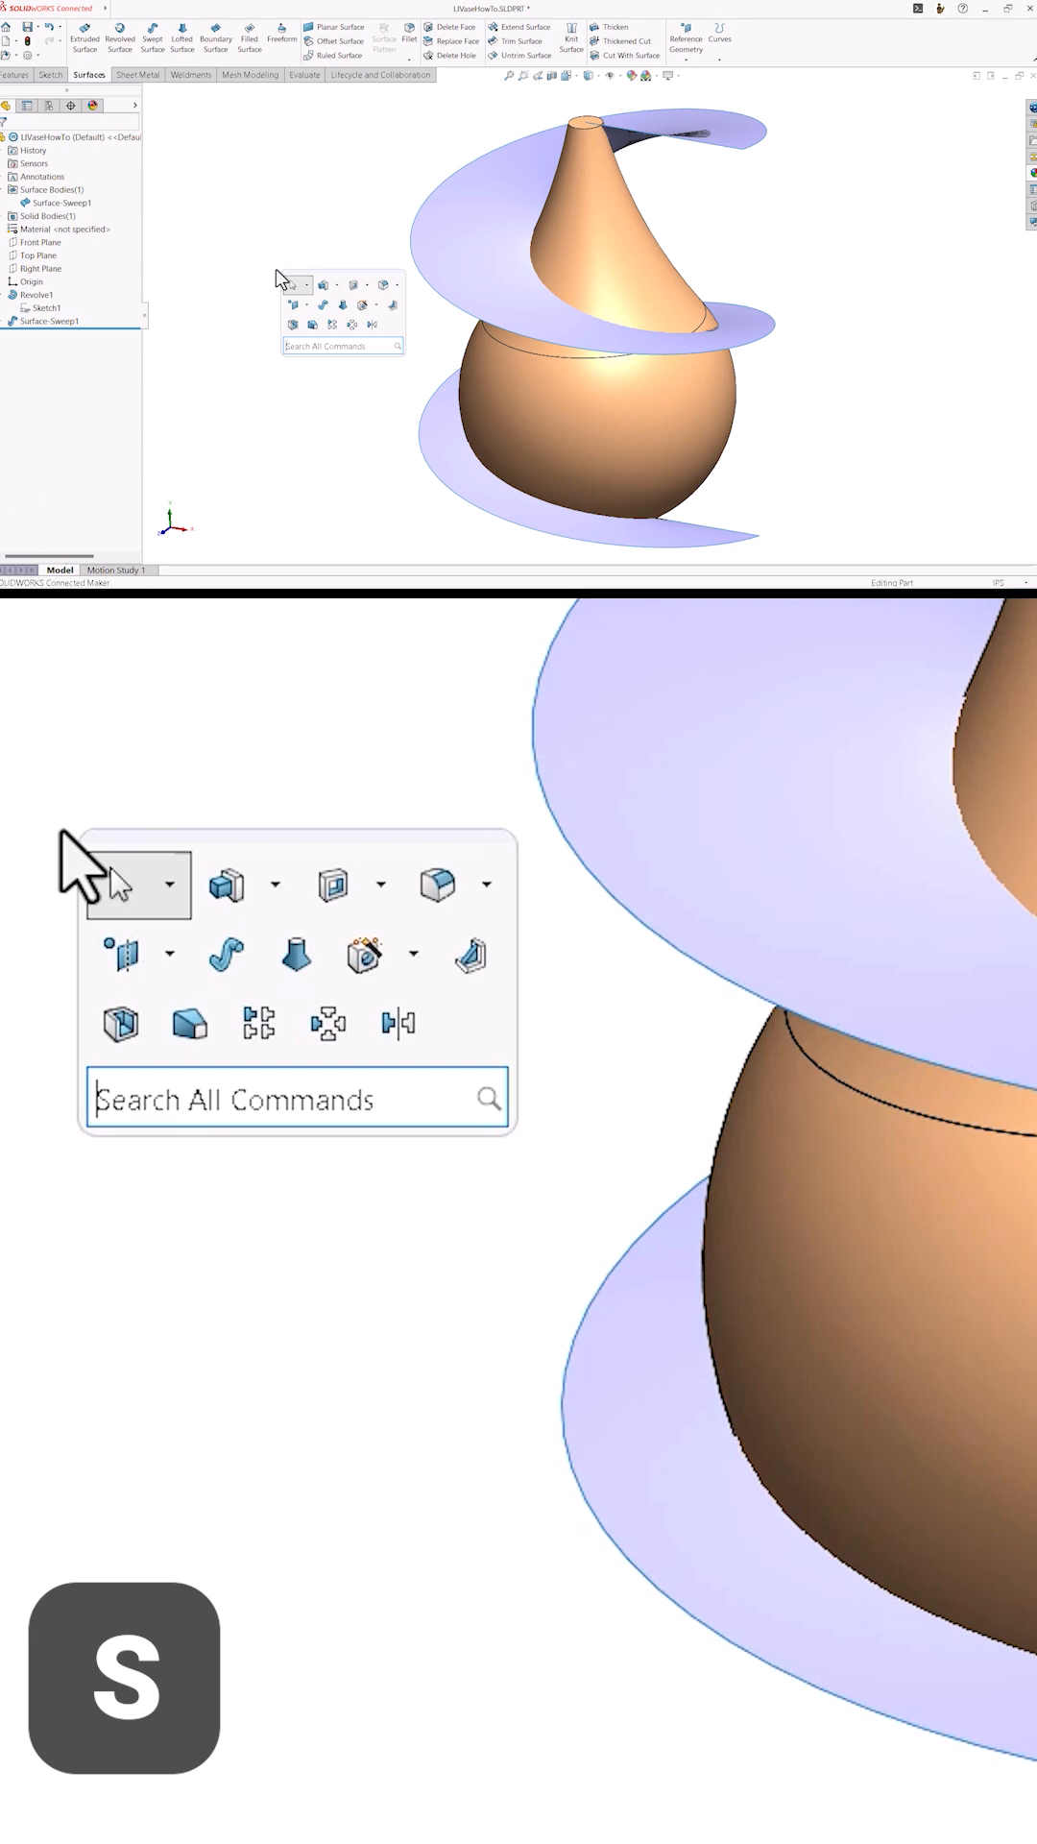
type("inter")
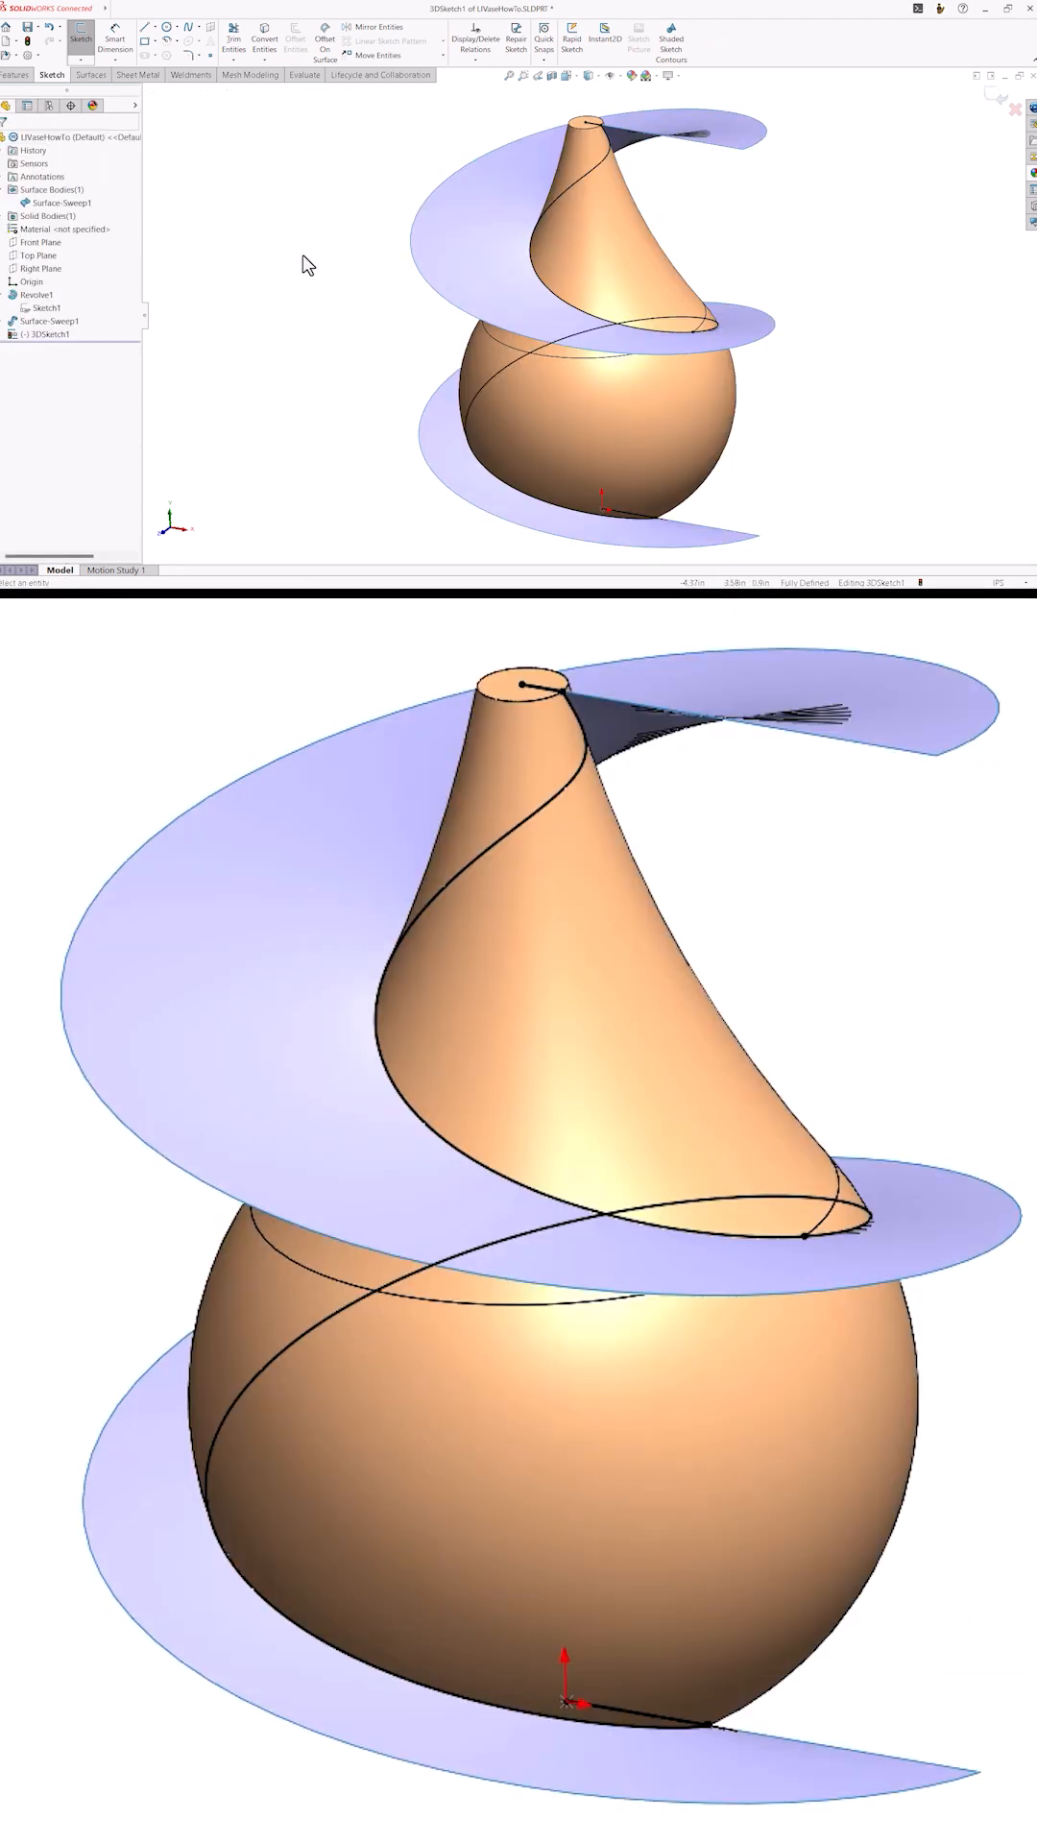
mouse_move(350, 266)
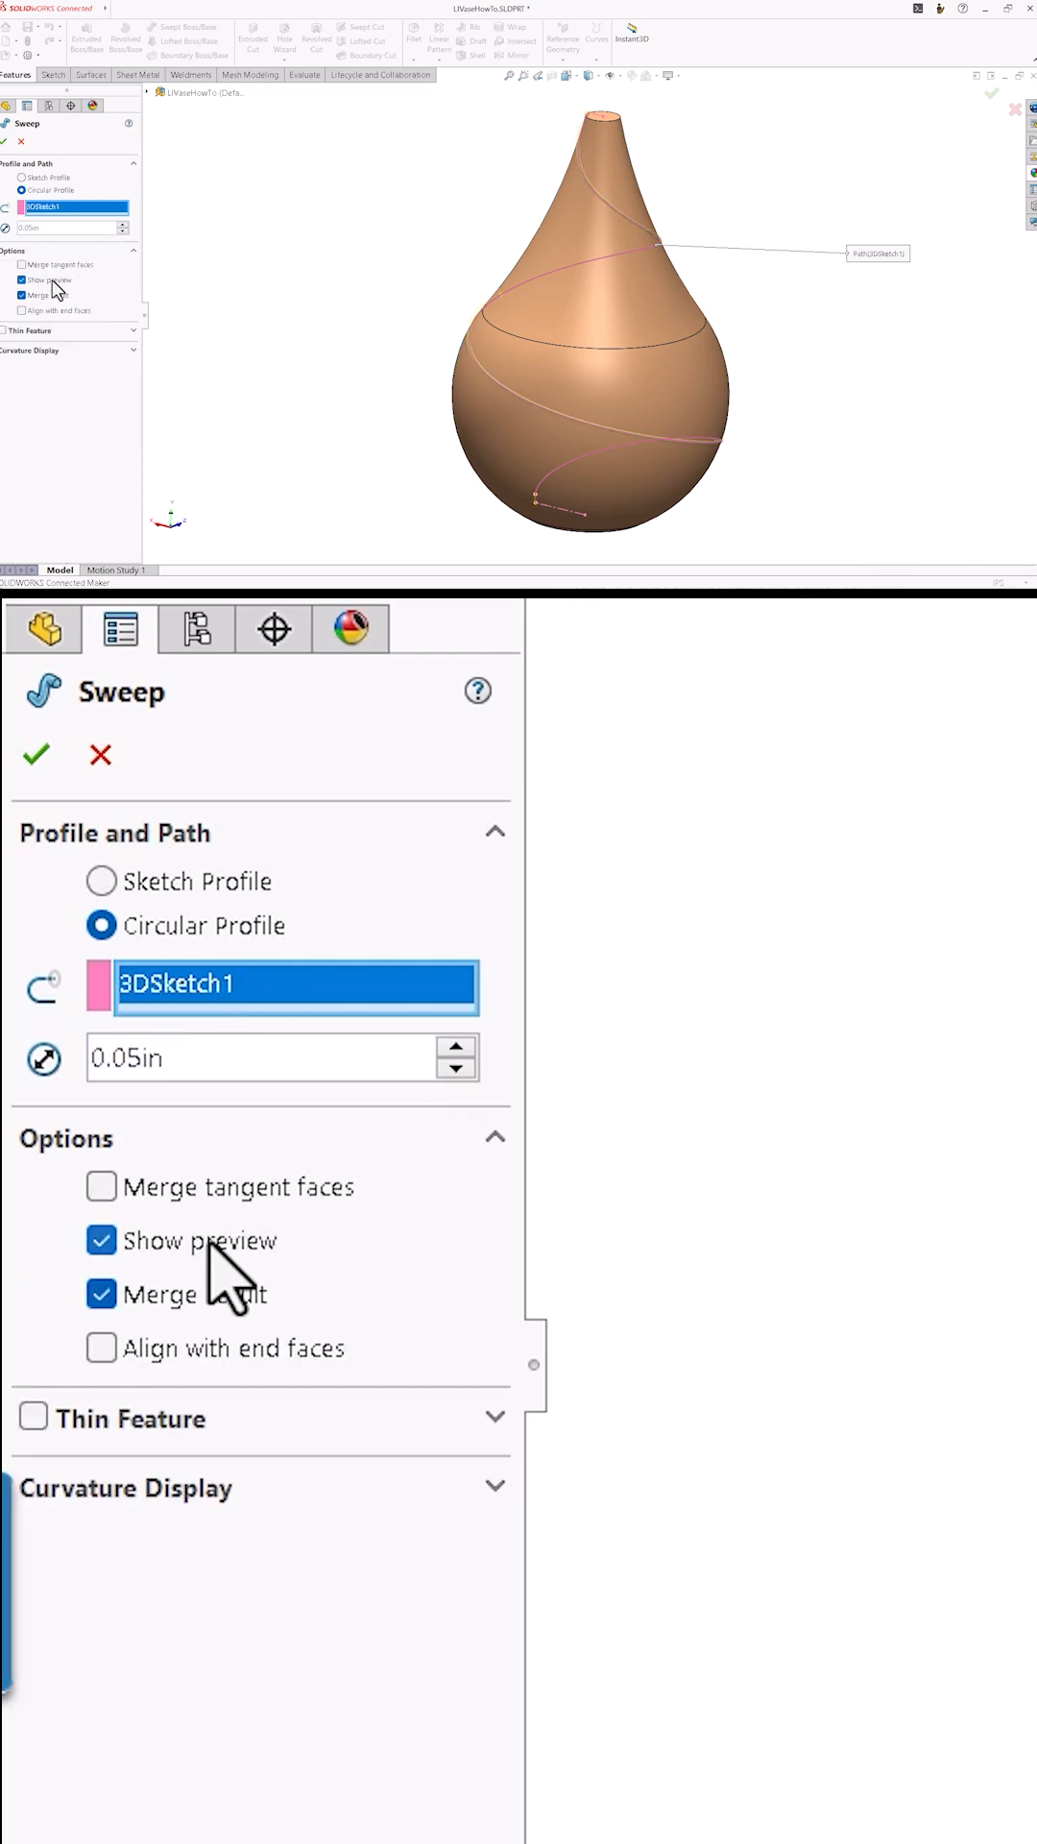
Sweep a 0.05 in circular rib along 3DSketch1 as a separate body and mirror it about Right Plane
left_click(102, 1293)
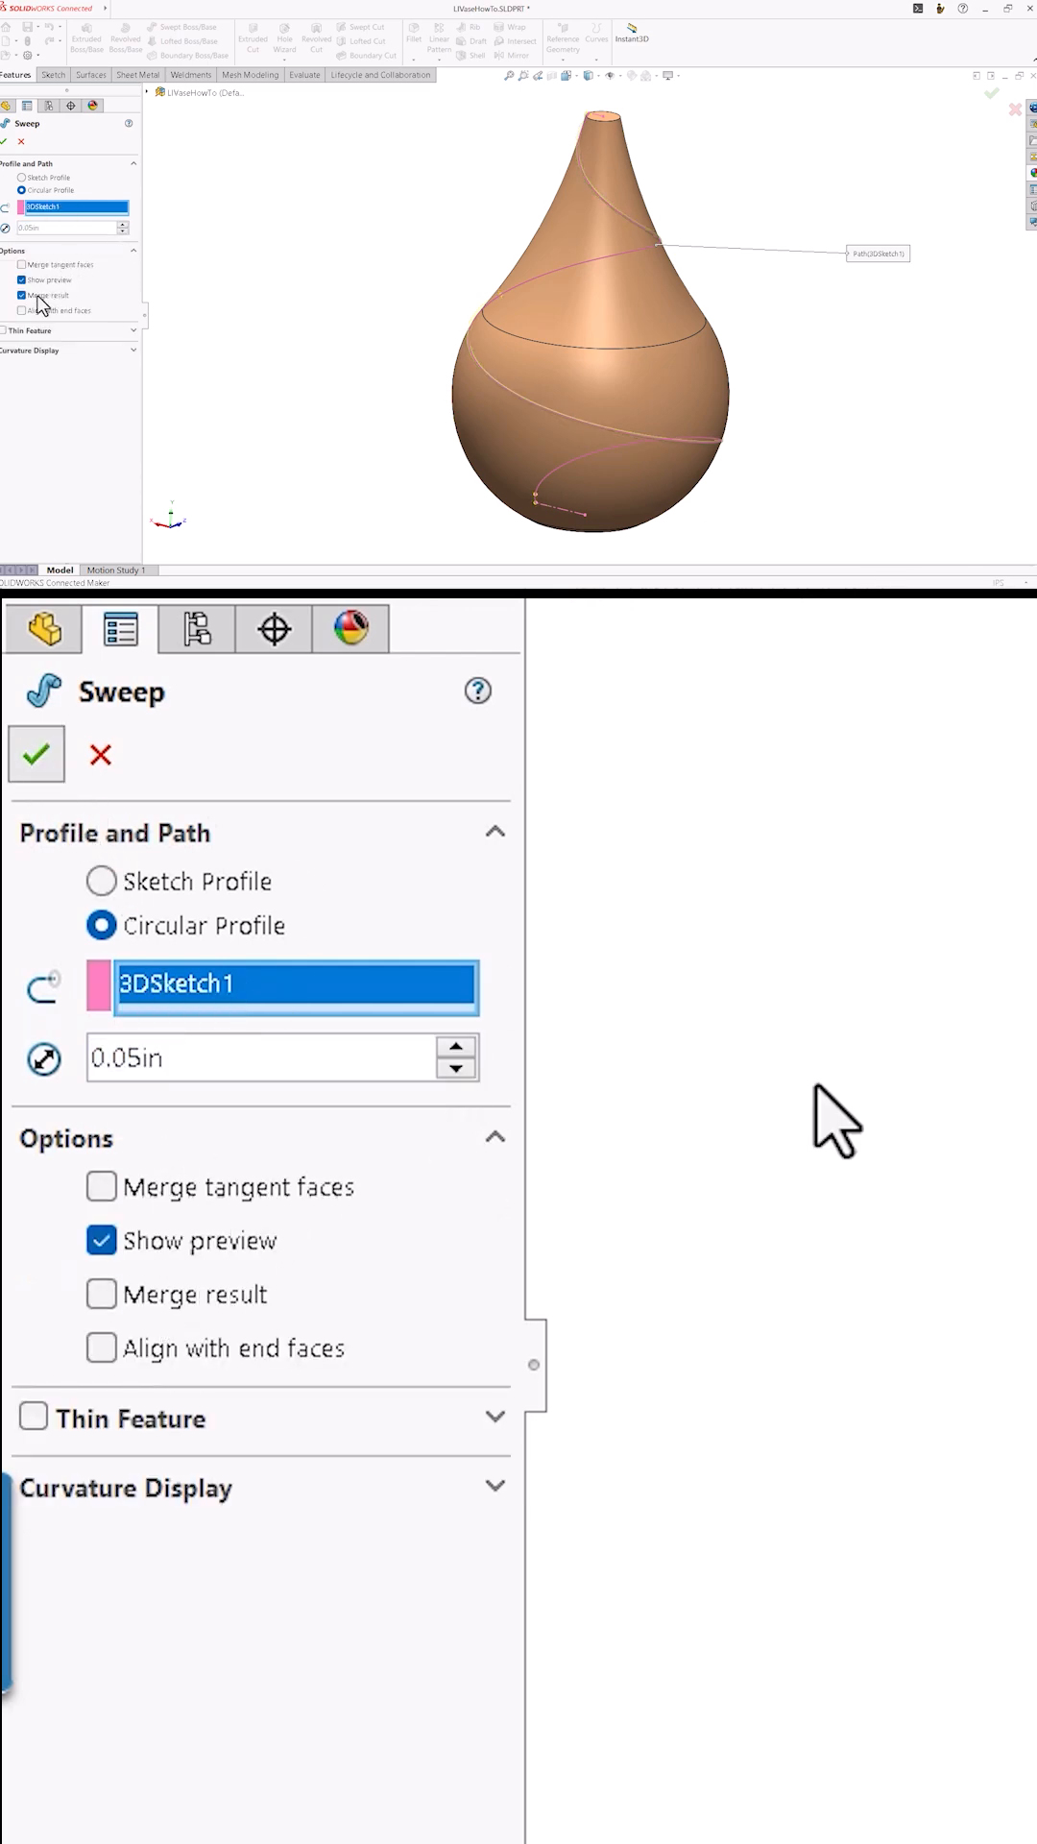
left_click(37, 753)
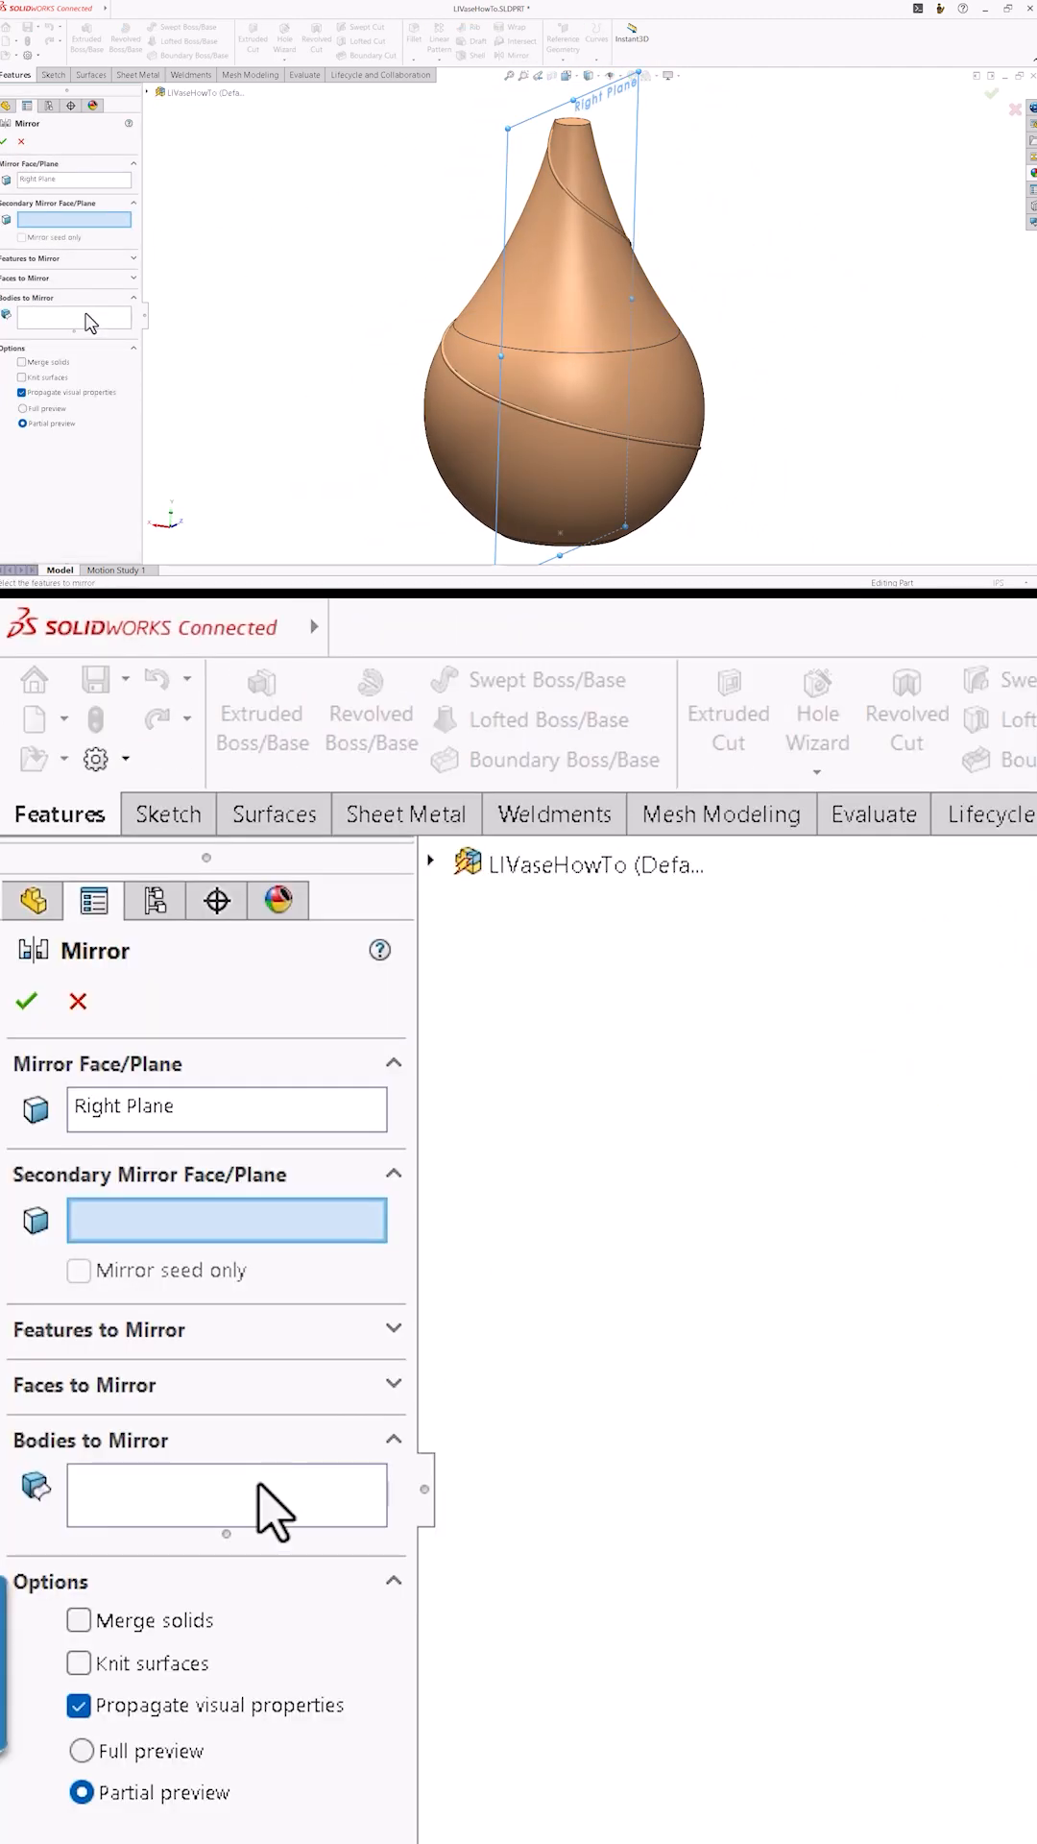
left_click(25, 1002)
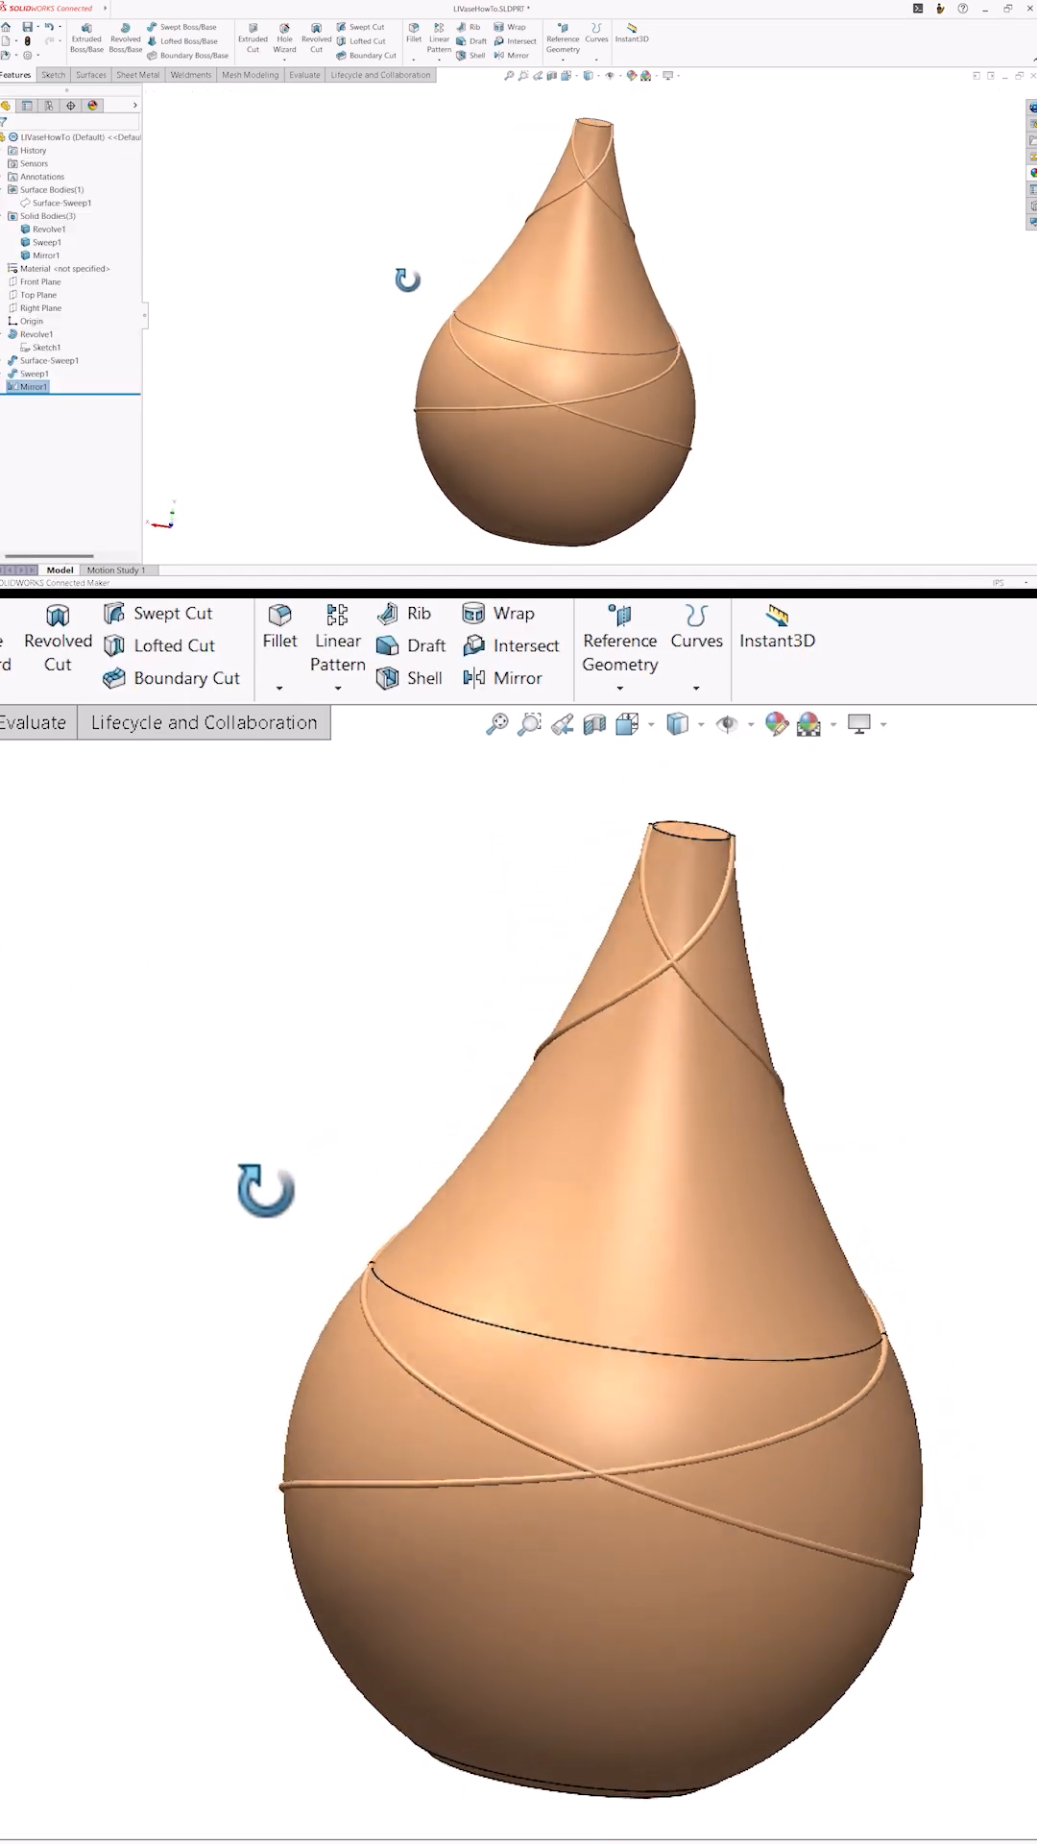
Circular-pattern the crossing ribs 16 times over 360° around the vase's vertical axis
left_click(338, 664)
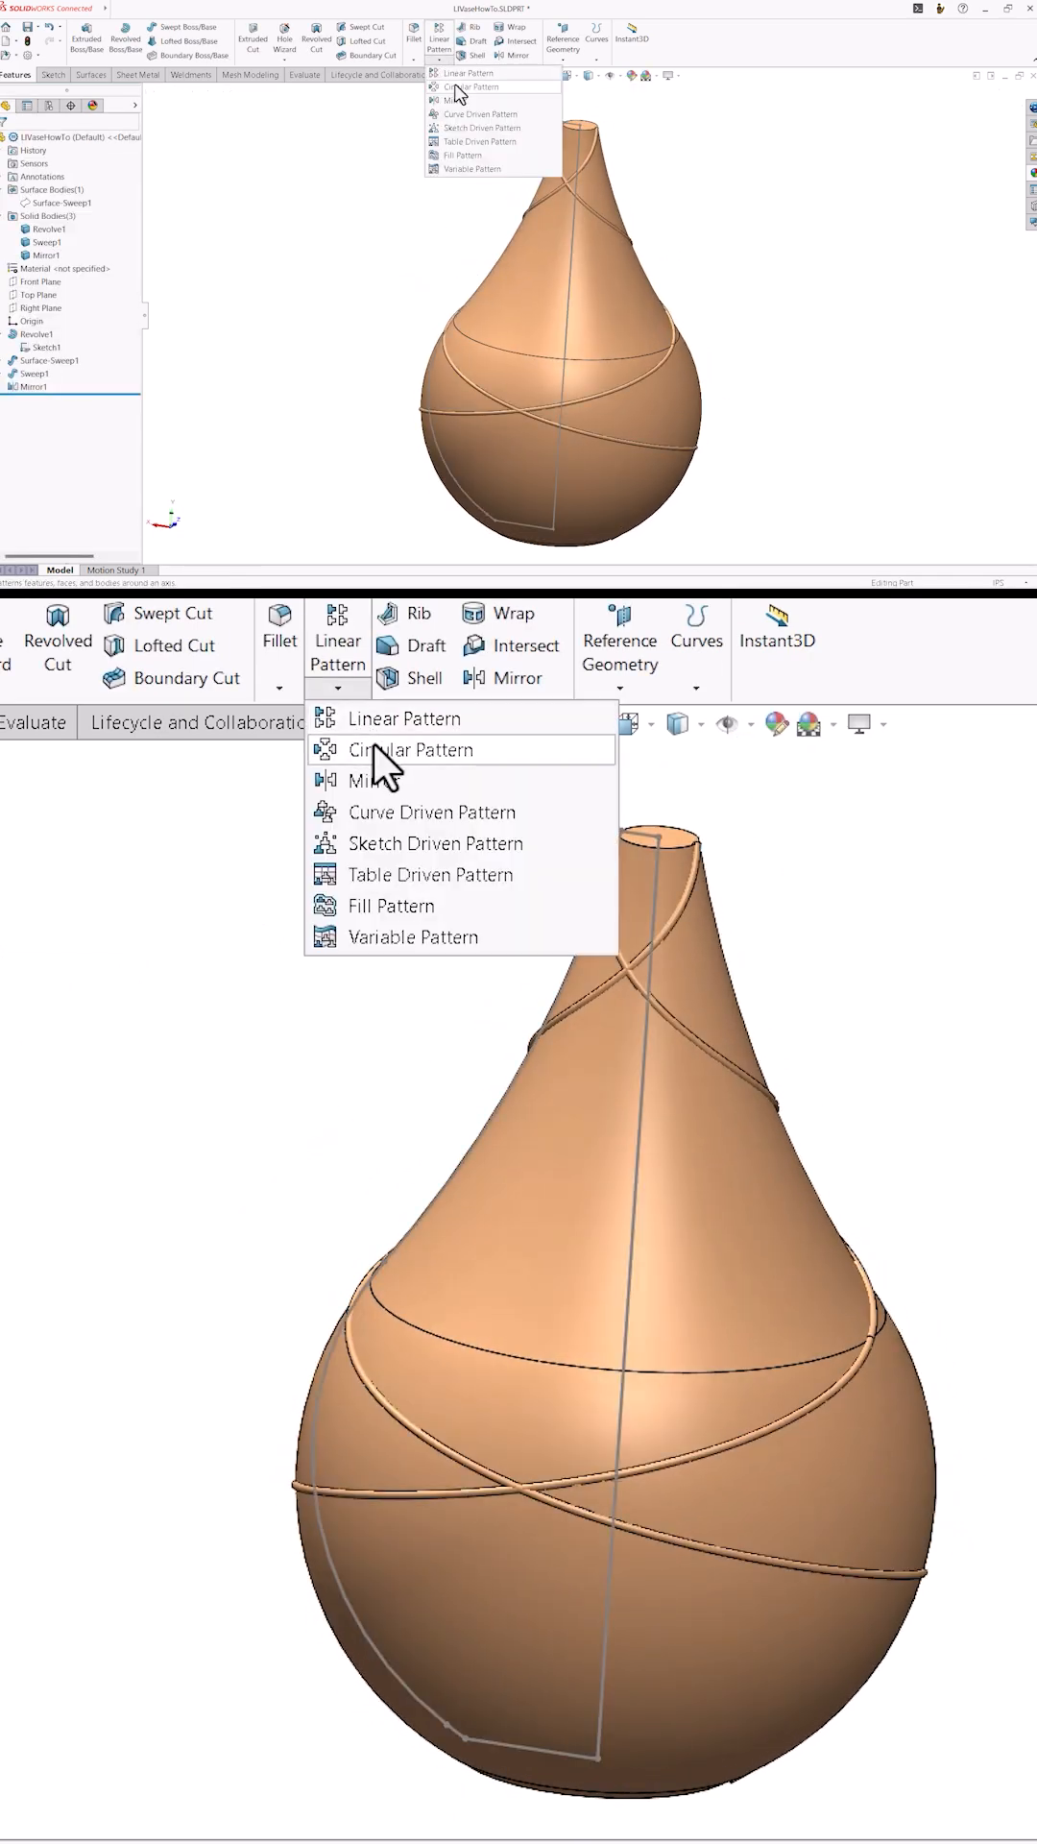
left_click(411, 749)
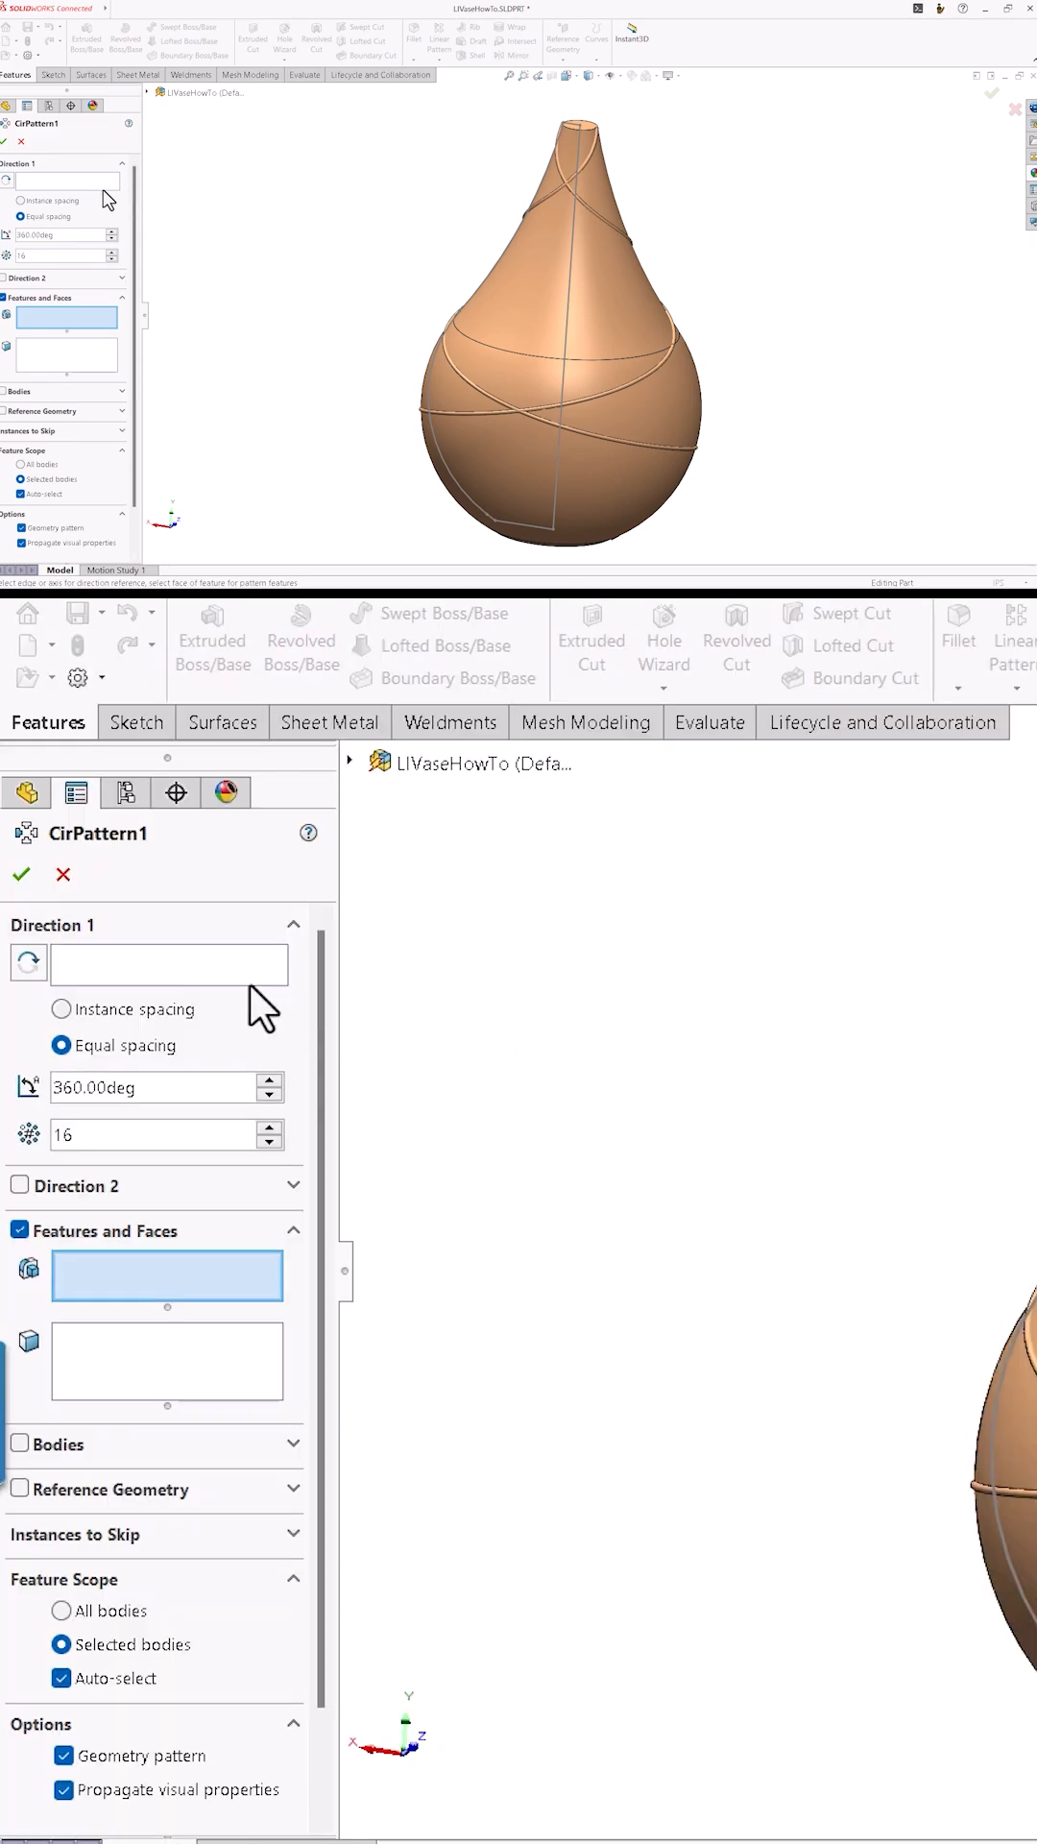
left_click(571, 234)
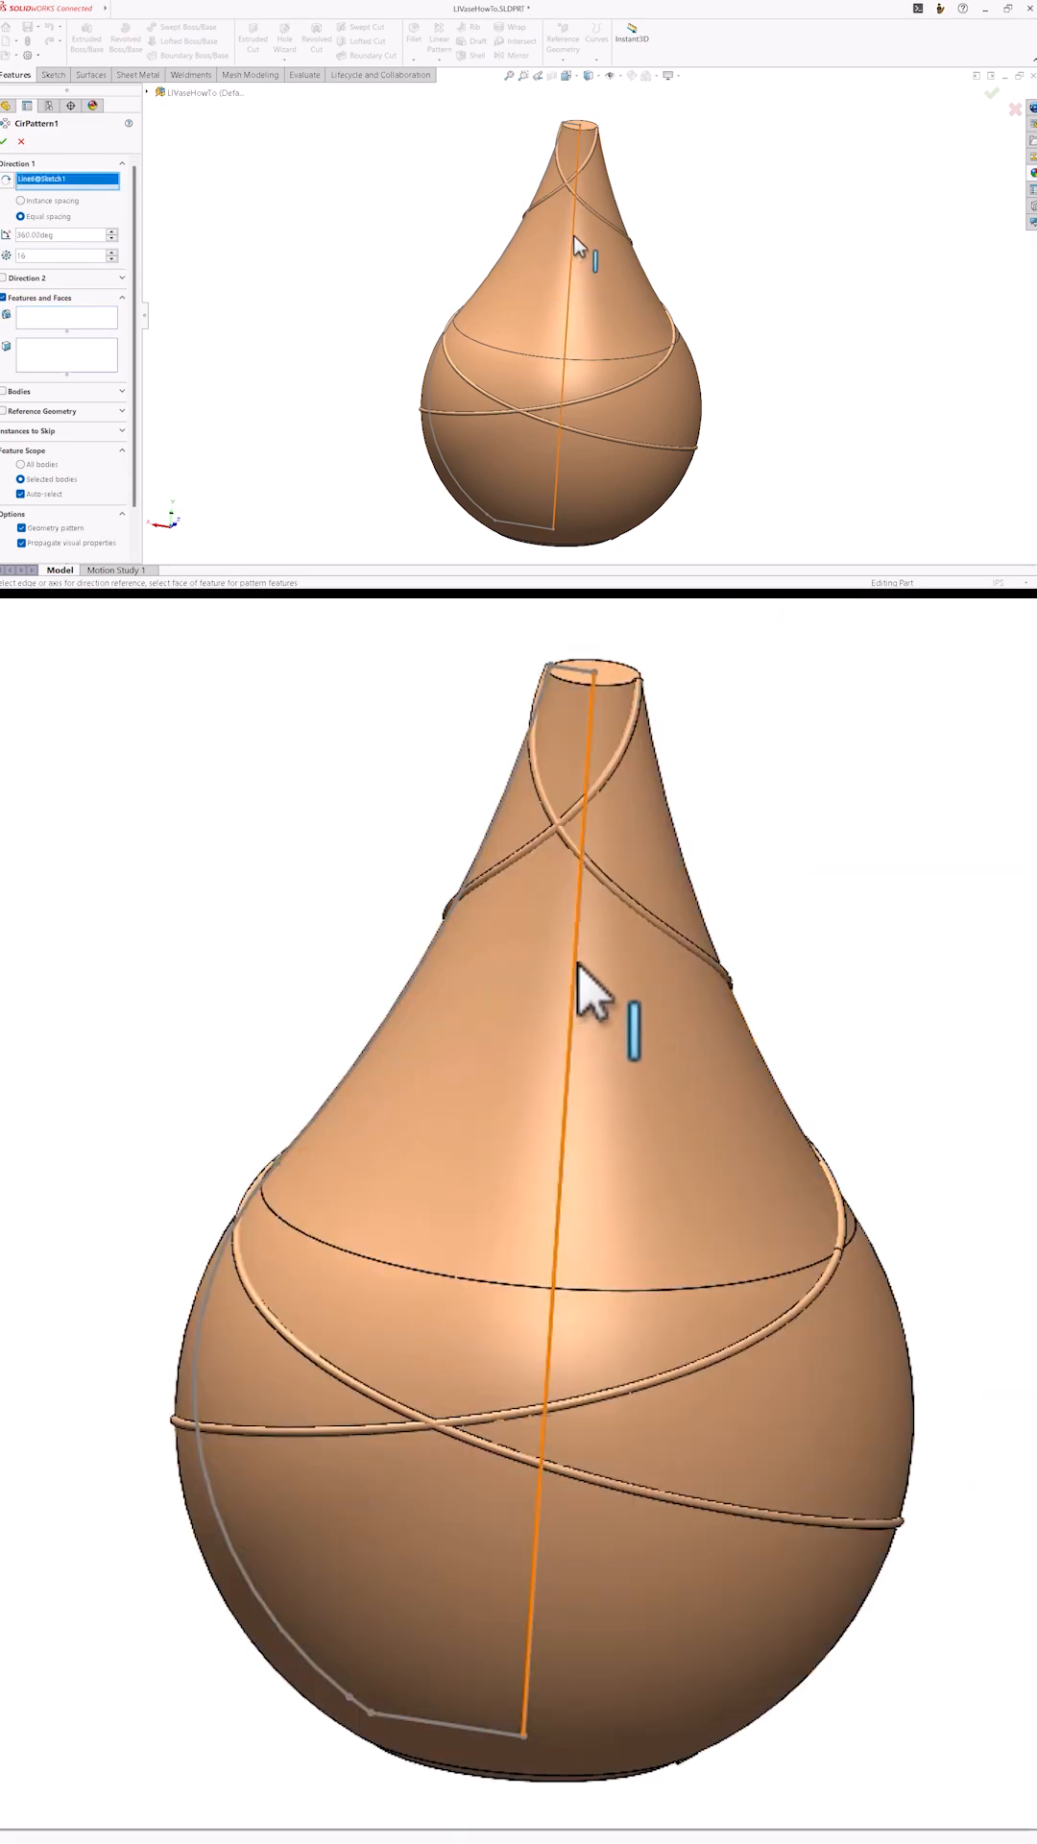
left_click(991, 94)
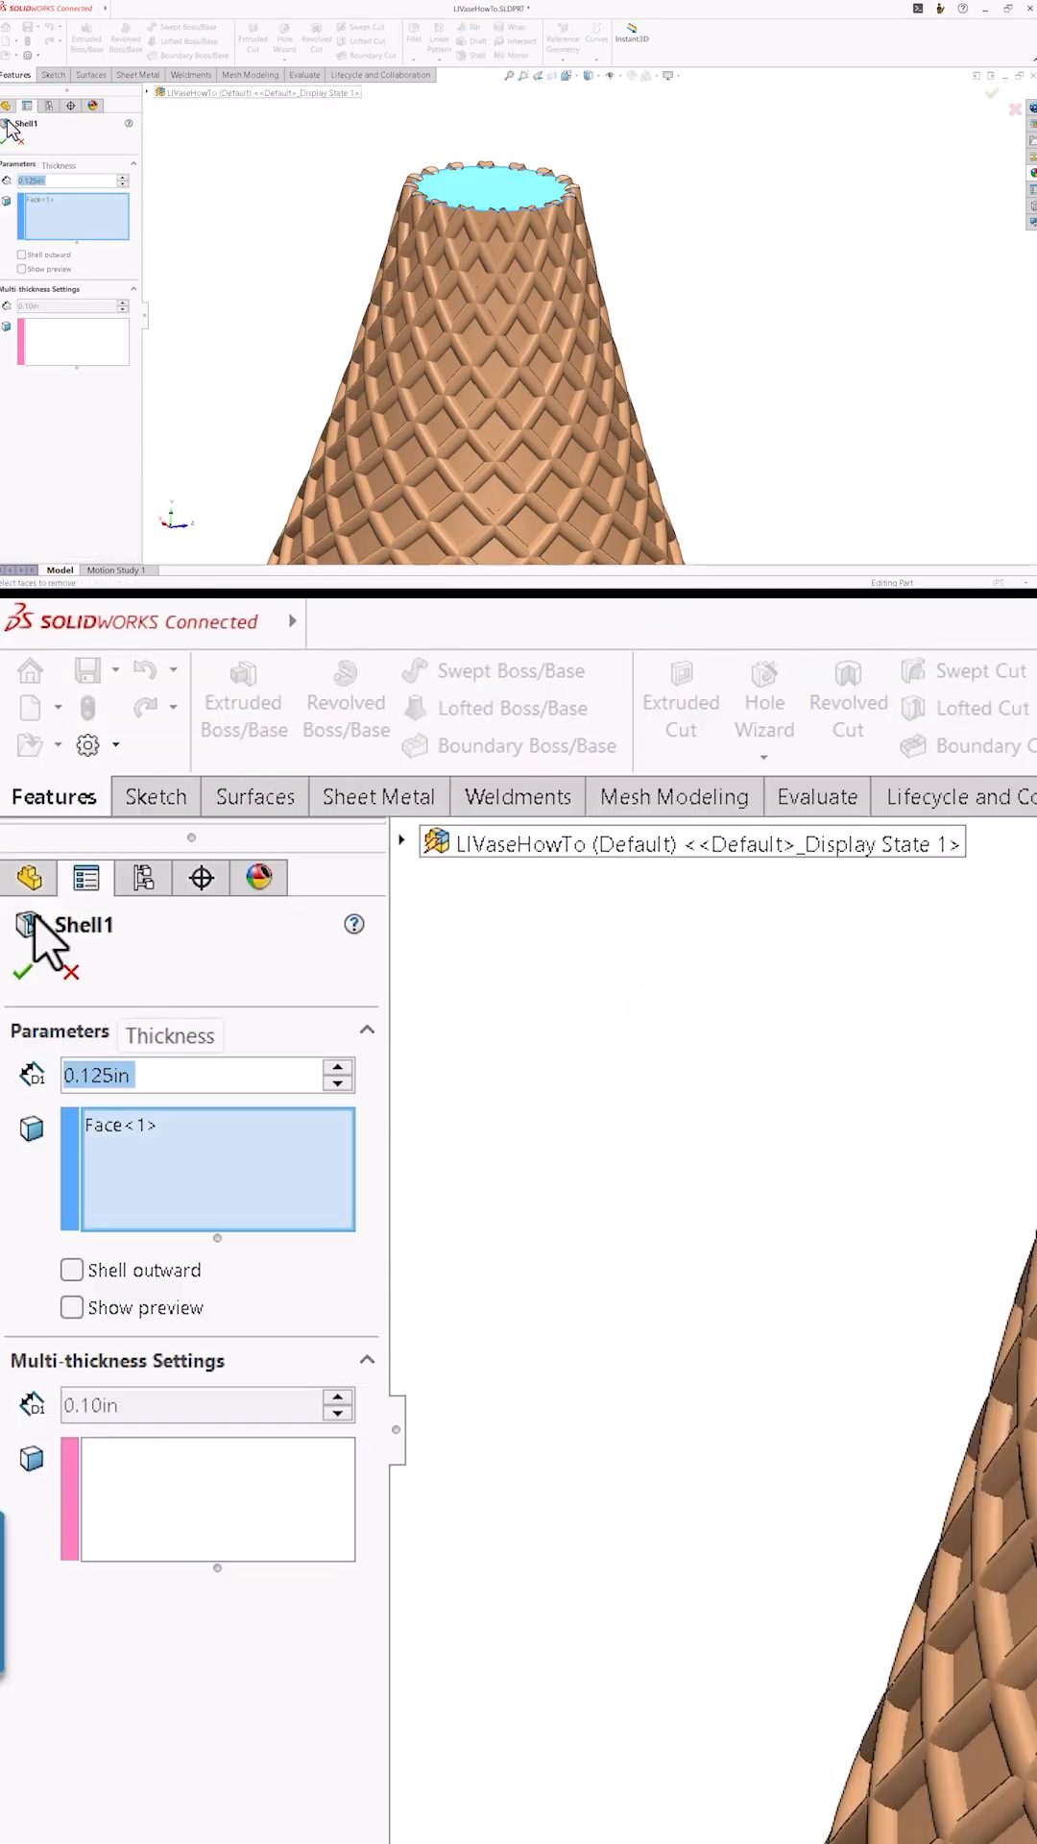
Shell the vase to a 0.125 in wall, removing the top face
left_click(21, 945)
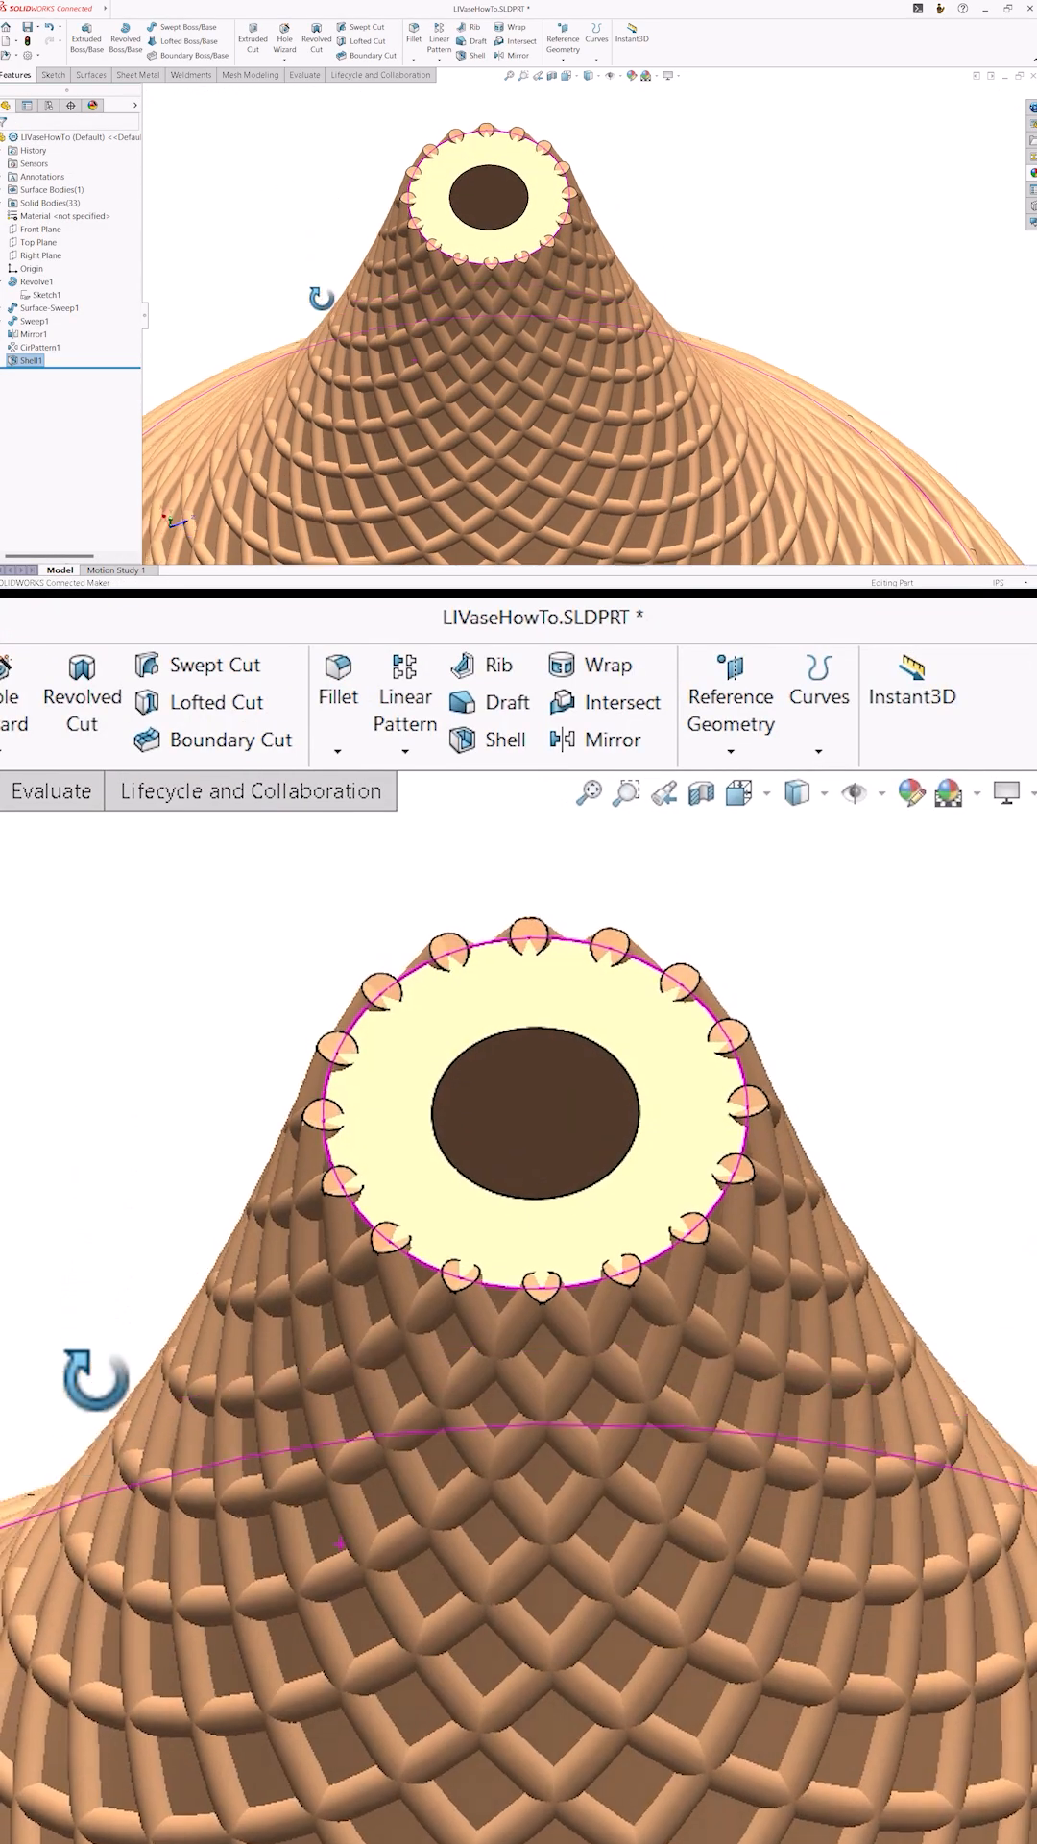